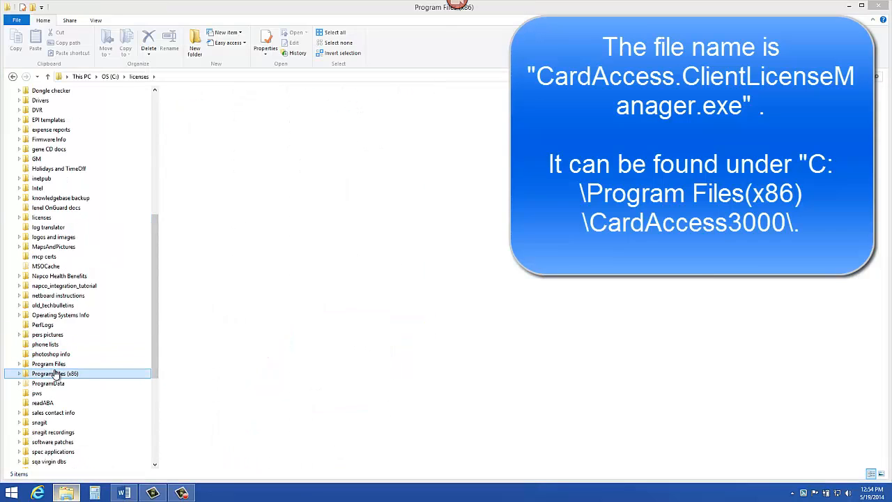
# Navigate Program Files (x86) > CardAccess3000 and launch CardAccess.ClientLicenseManager.exe.
pyautogui.doubleClick(55, 373)
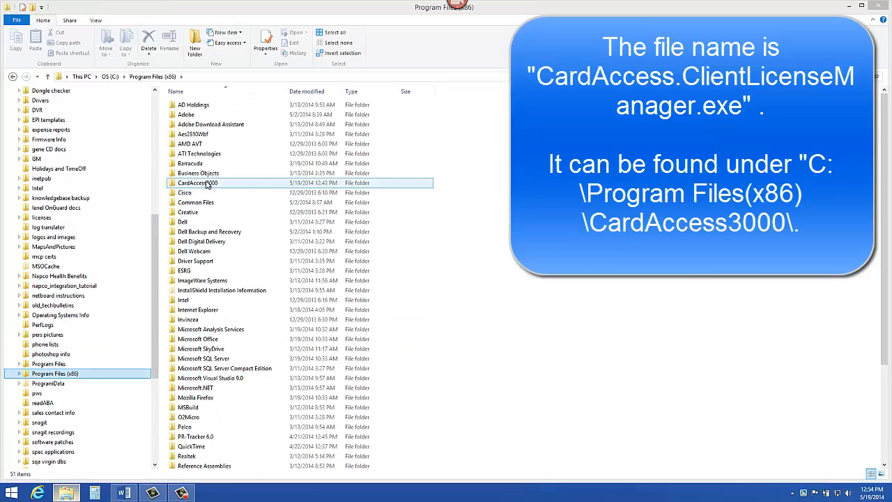
pyautogui.doubleClick(198, 182)
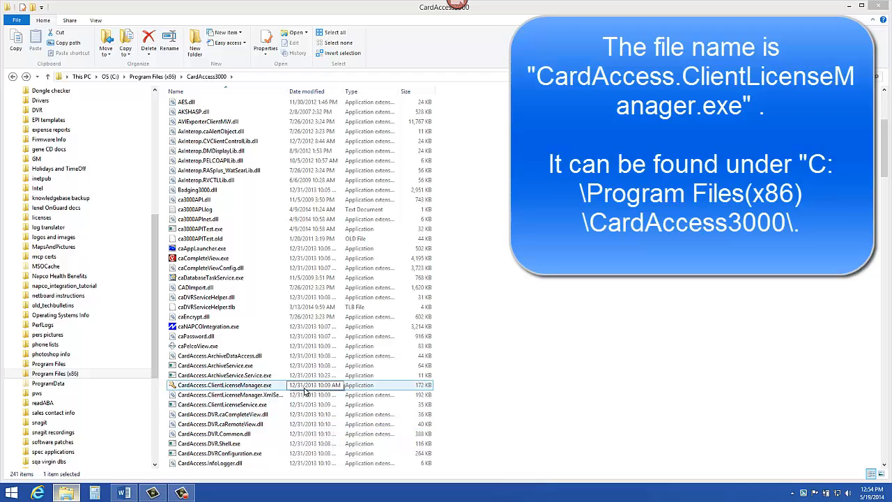
pyautogui.click(223, 384)
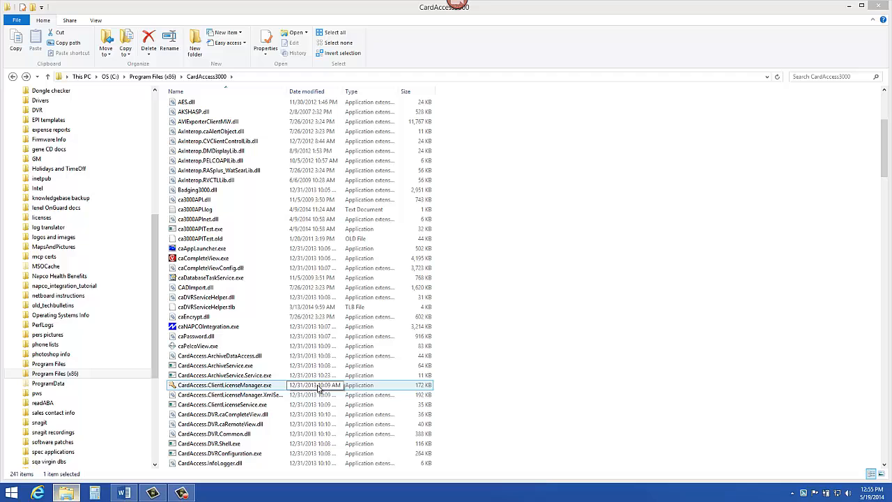
pyautogui.click(224, 374)
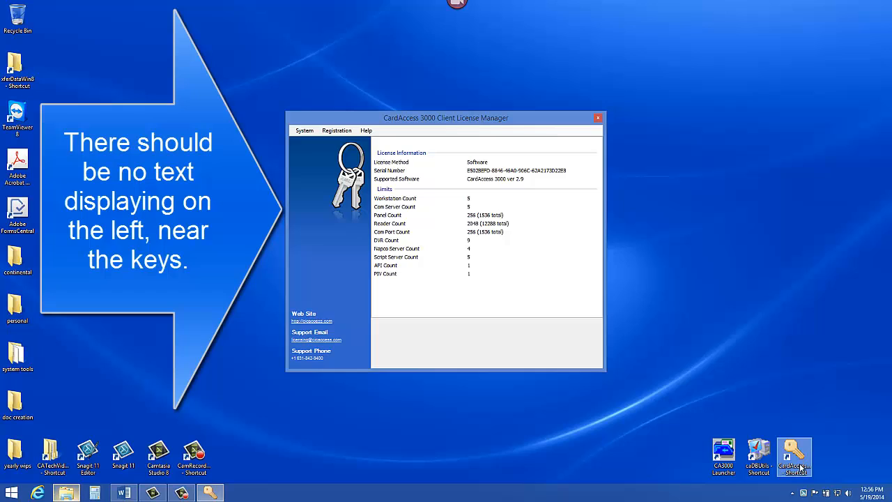
pyautogui.moveTo(800, 468)
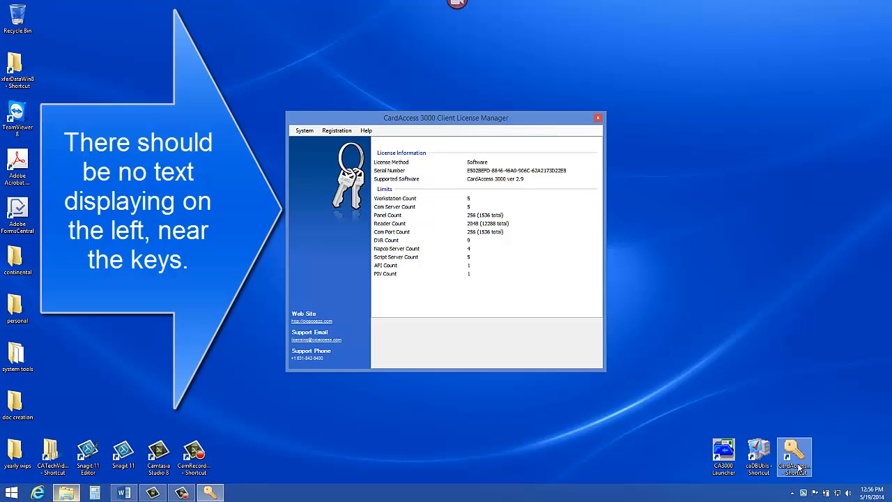
pyautogui.moveTo(800, 468)
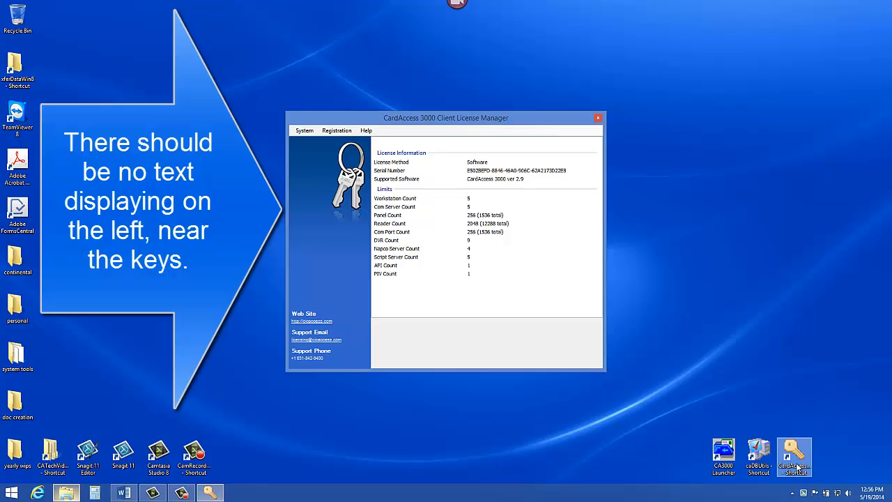